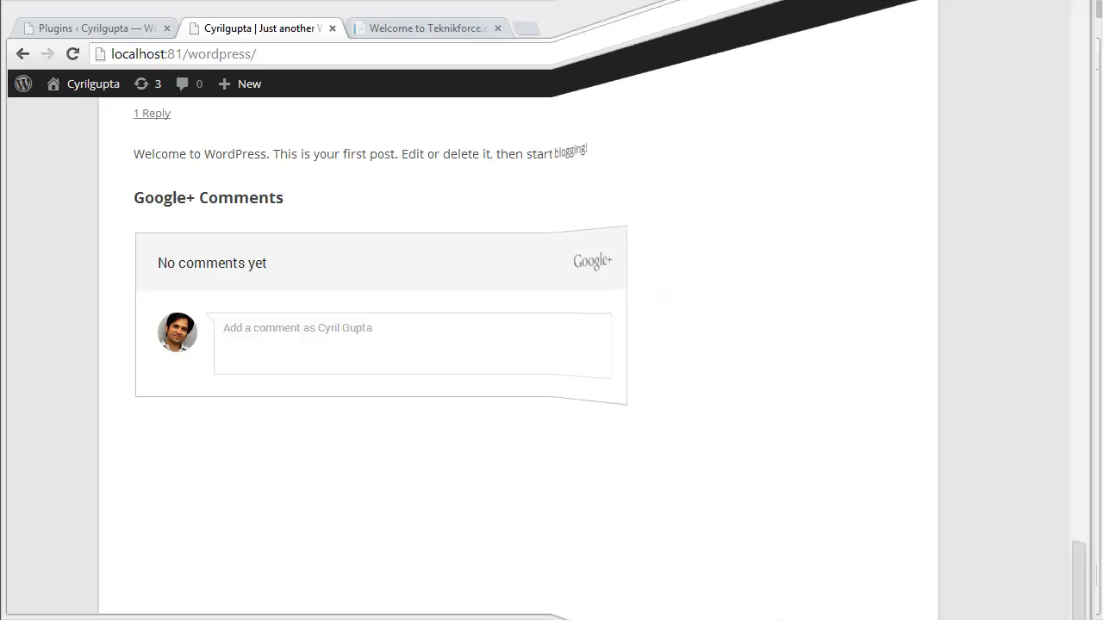
- Browse the Tuberank Jeet page's Facebook comments thread as an example of social comments
{"action": "left_click", "coordinate": [589, 28]}
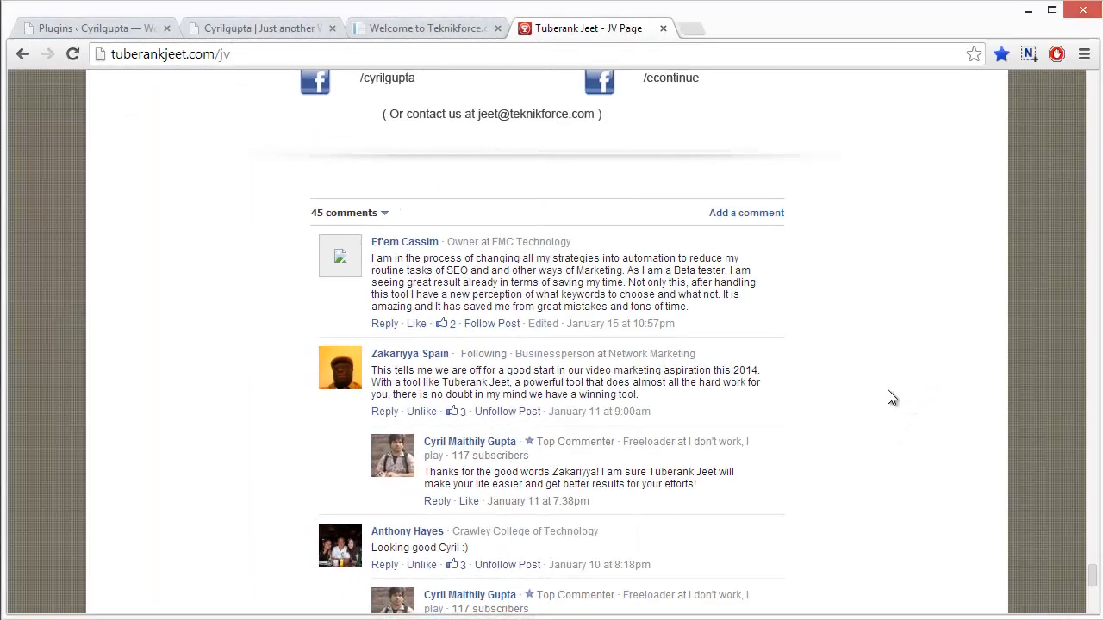
{"action": "scroll", "scroll_direction": "down", "scroll_amount": 3}
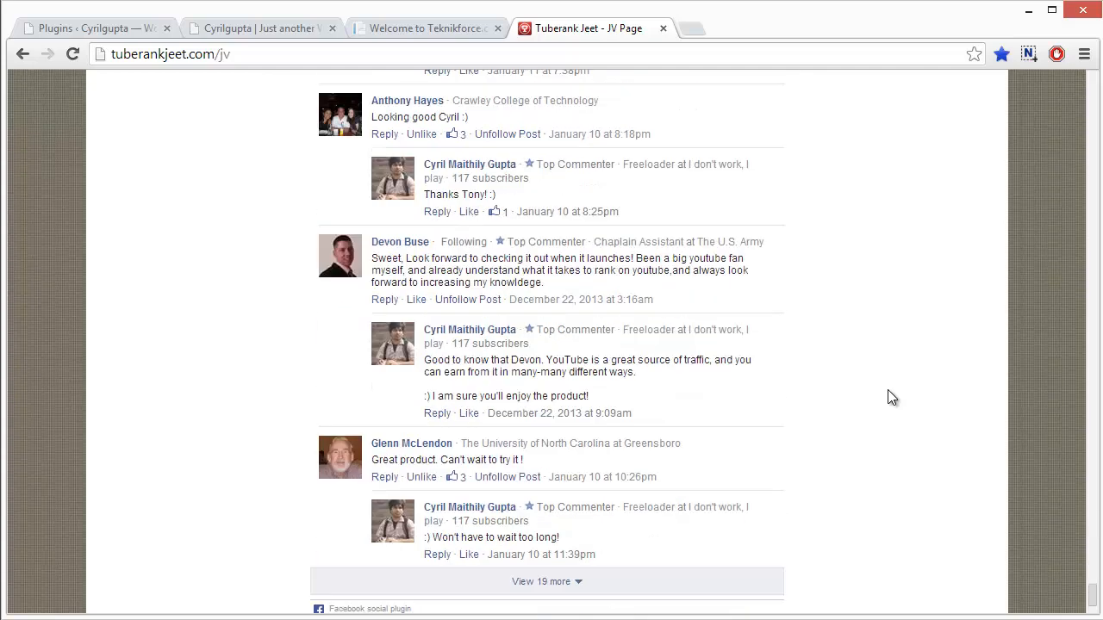
{"action": "scroll", "scroll_direction": "up", "scroll_amount": 3}
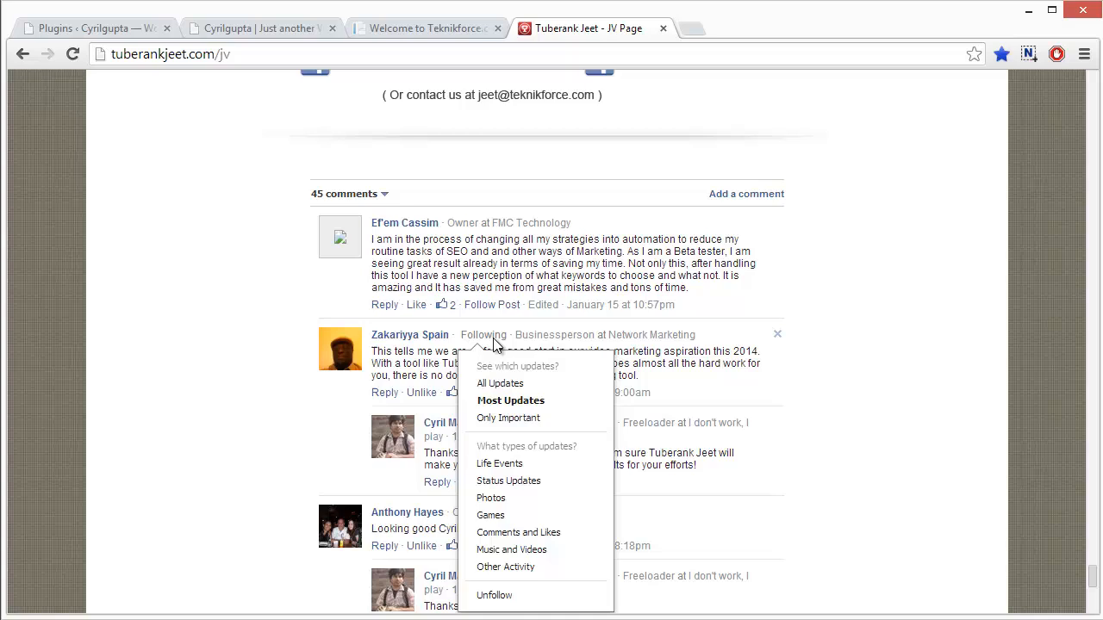
{"action": "left_click", "coordinate": [789, 323]}
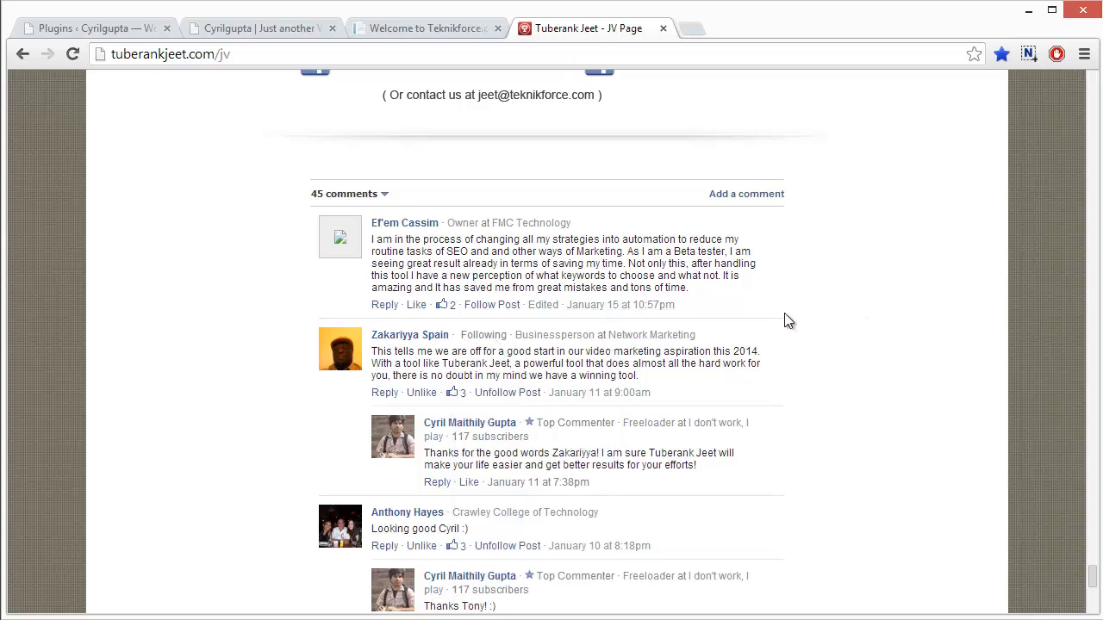
{"action": "mouse_move", "coordinate": [889, 308]}
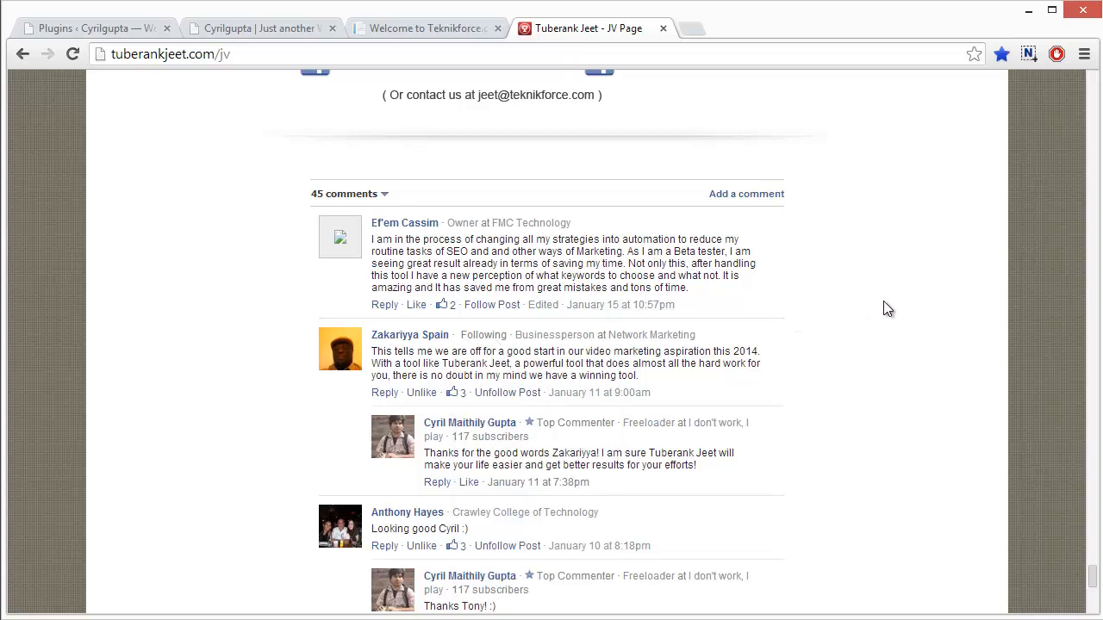
{"action": "mouse_move", "coordinate": [883, 307]}
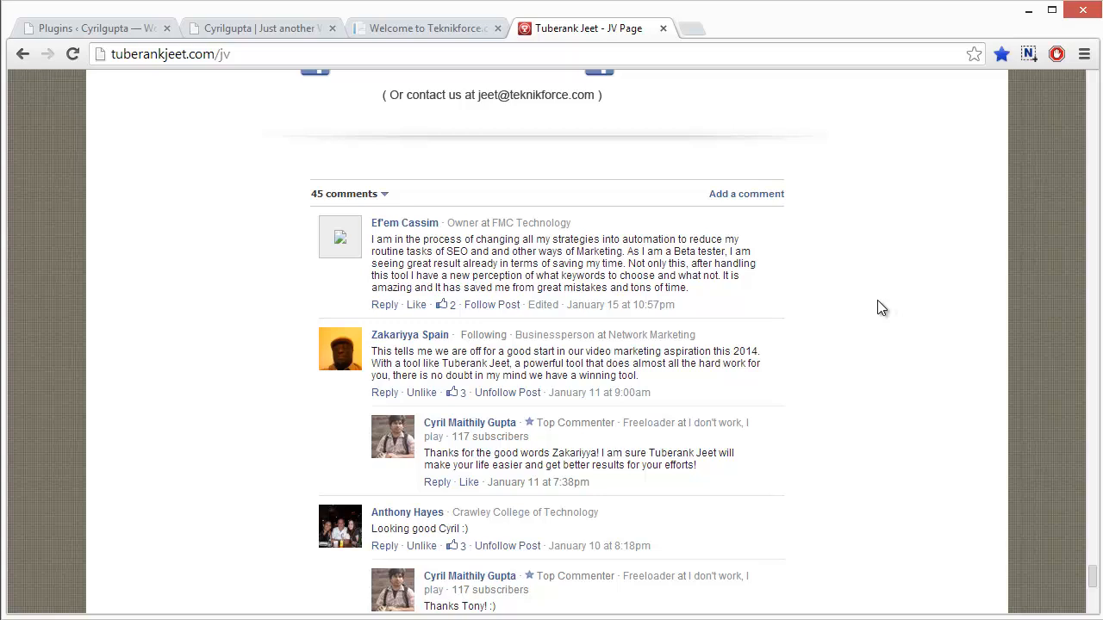
{"action": "mouse_move", "coordinate": [872, 305]}
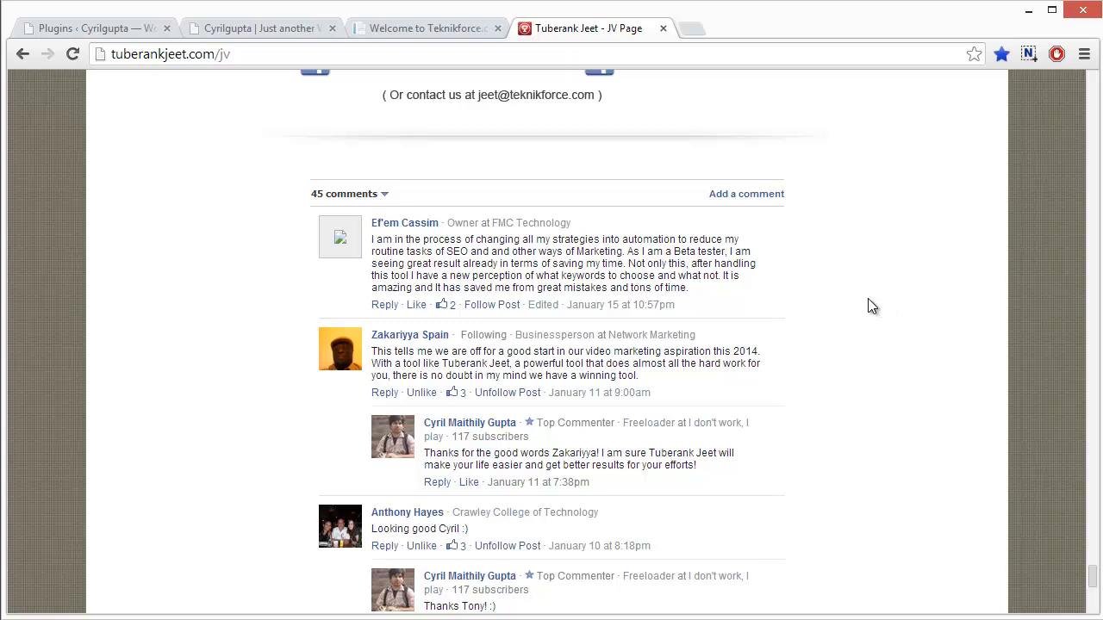
{"action": "mouse_move", "coordinate": [867, 303]}
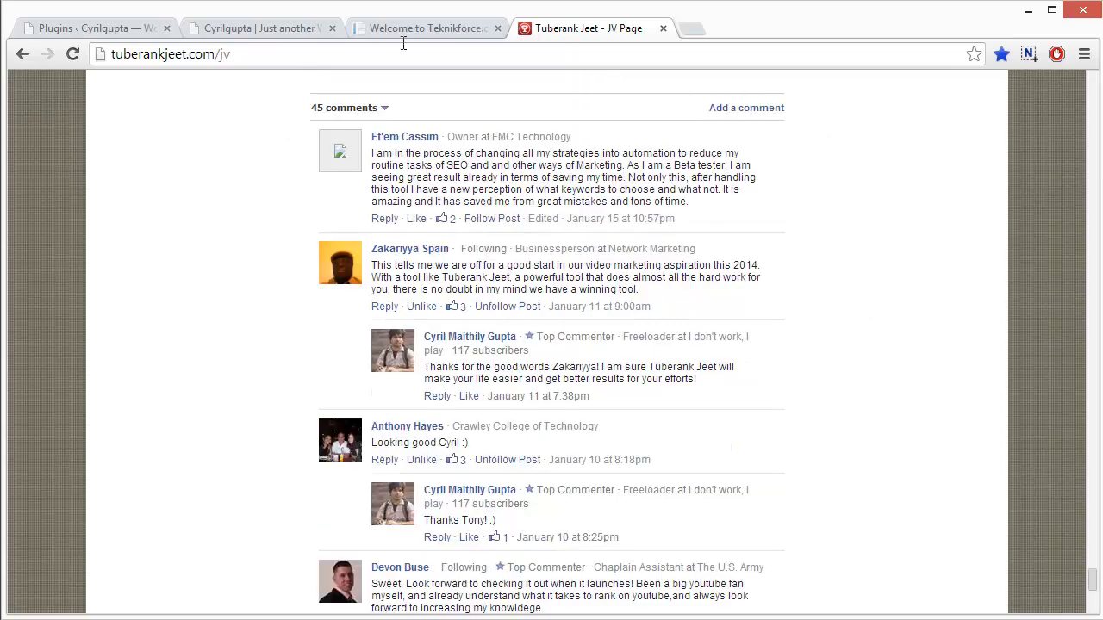
- Return to the Hello world post and start a new Google+ comment in the widget
{"action": "left_click", "coordinate": [259, 27]}
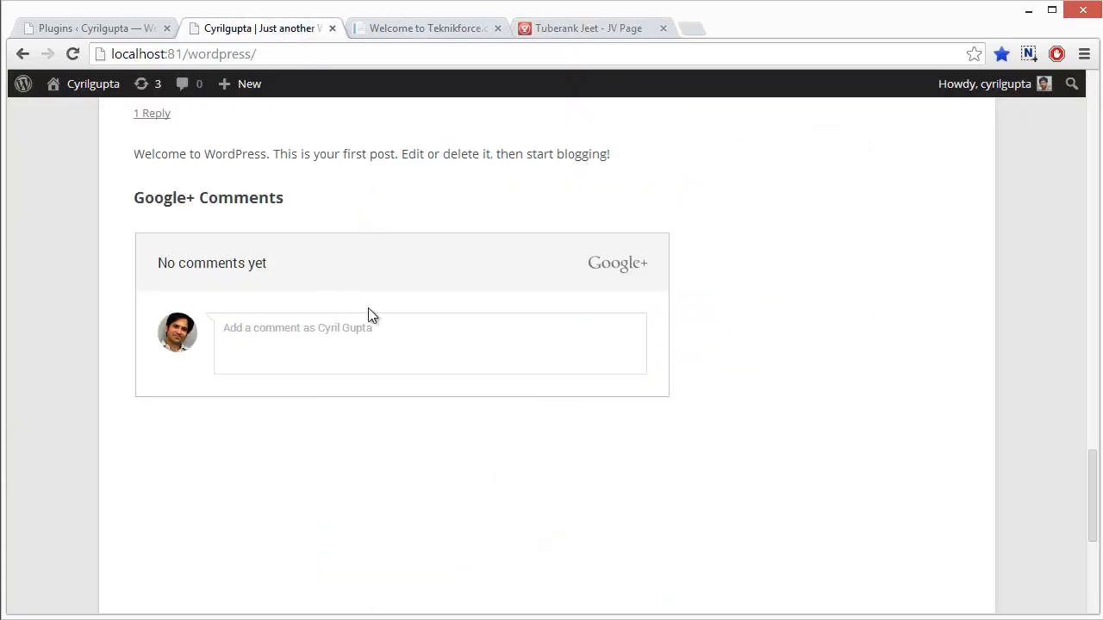
{"action": "mouse_move", "coordinate": [413, 328]}
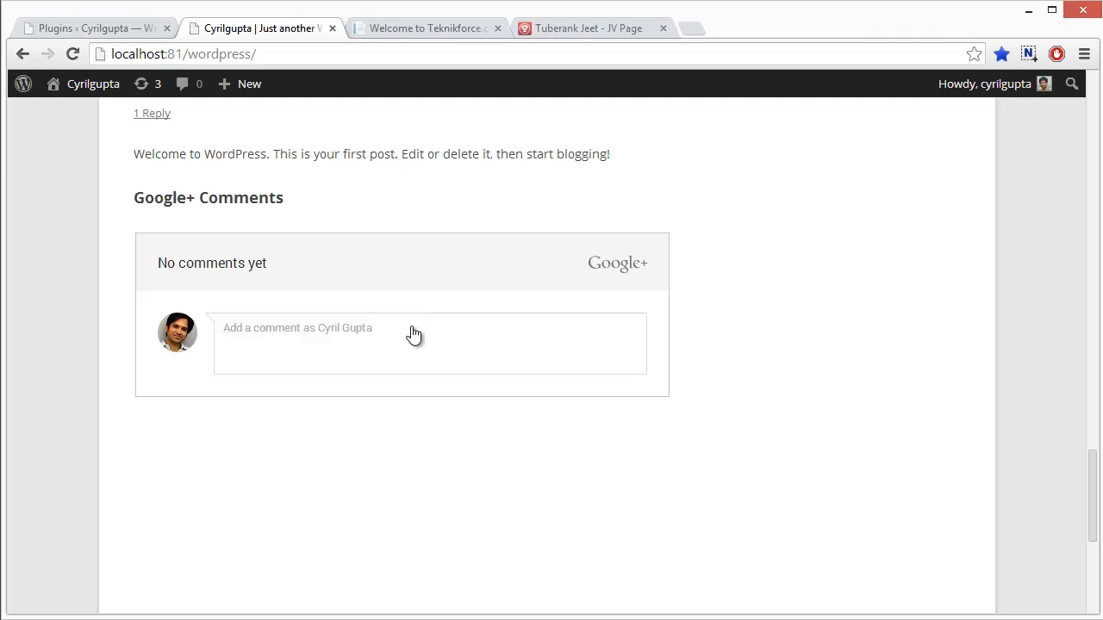
{"action": "mouse_move", "coordinate": [406, 279]}
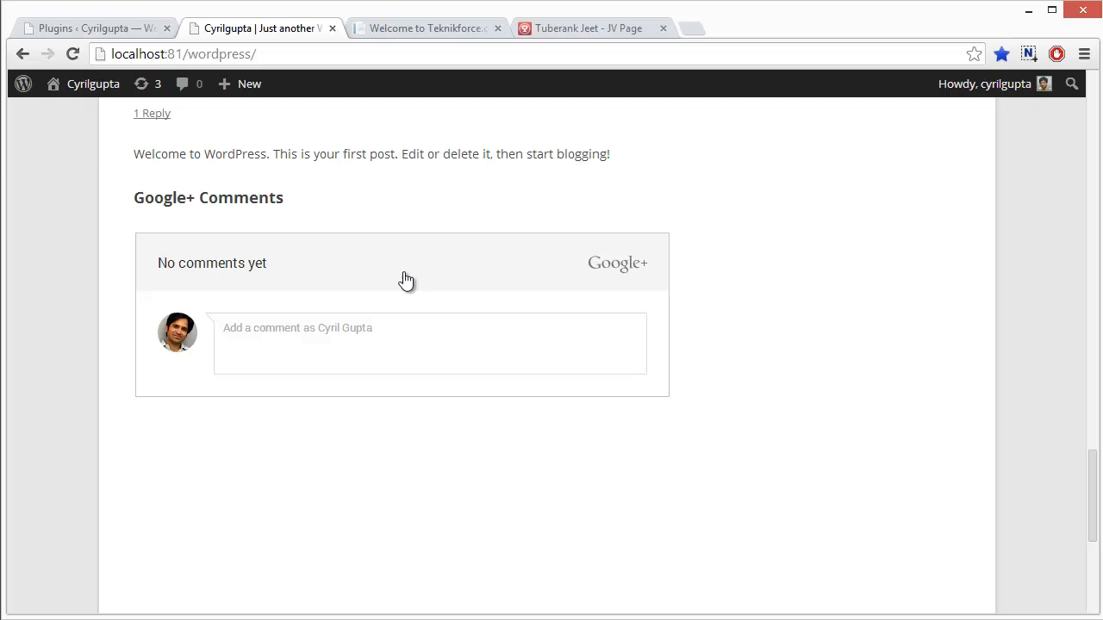
{"action": "mouse_move", "coordinate": [459, 307]}
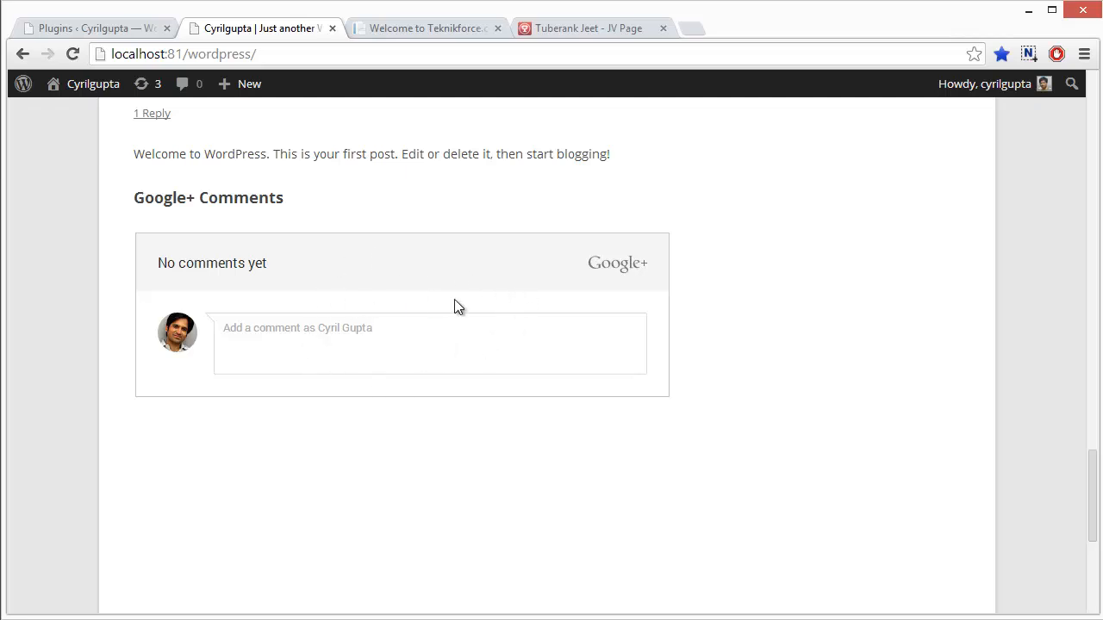
{"action": "mouse_move", "coordinate": [362, 336]}
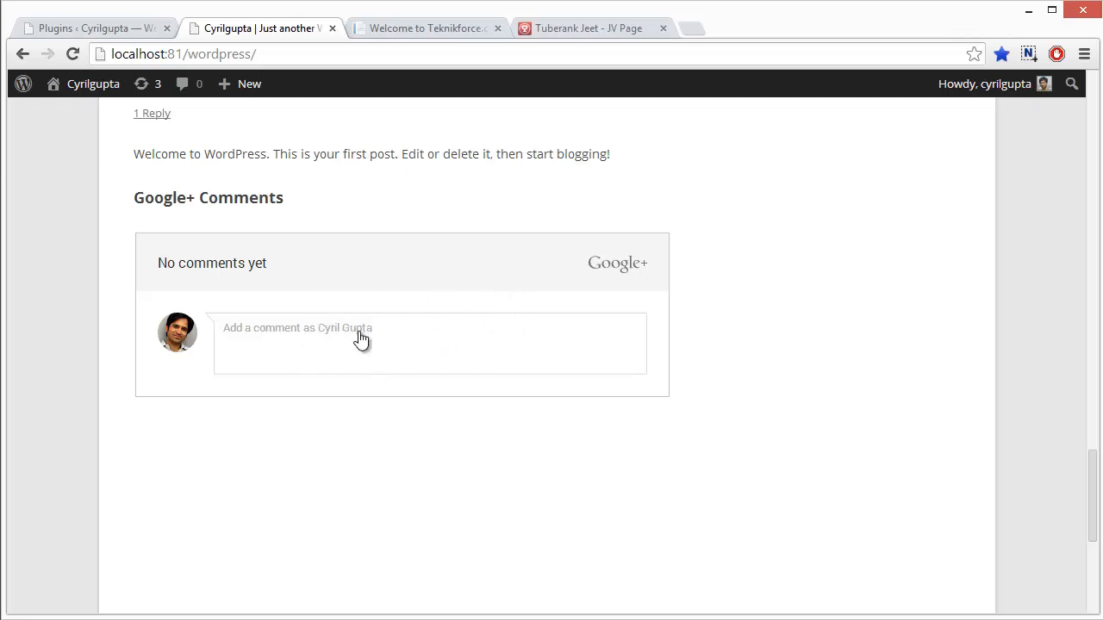
{"action": "left_click", "coordinate": [362, 336]}
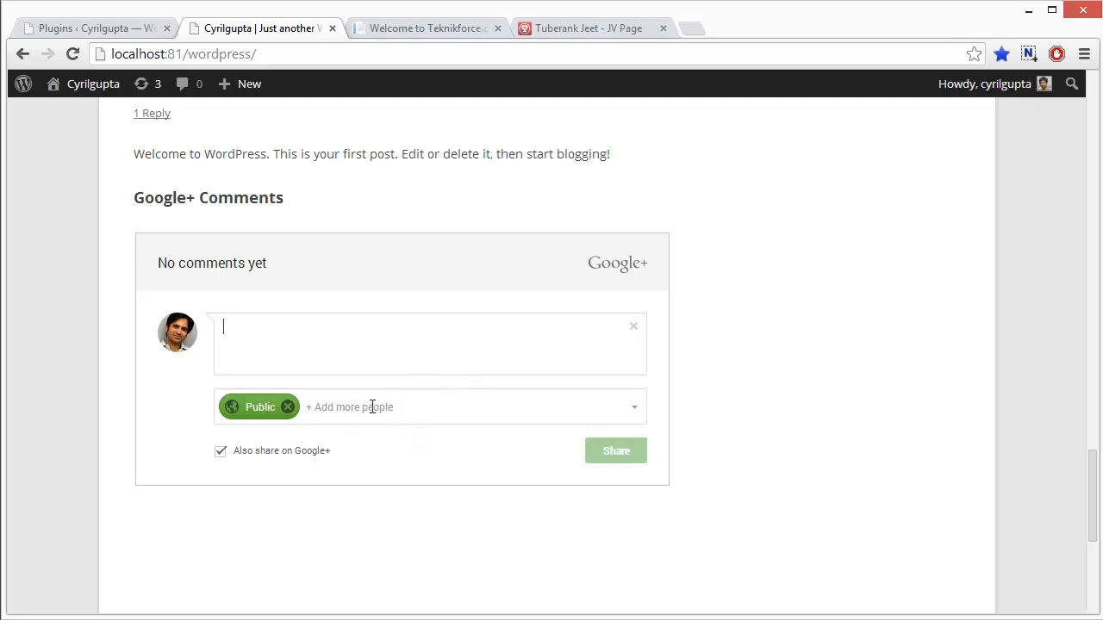
{"action": "mouse_move", "coordinate": [410, 412]}
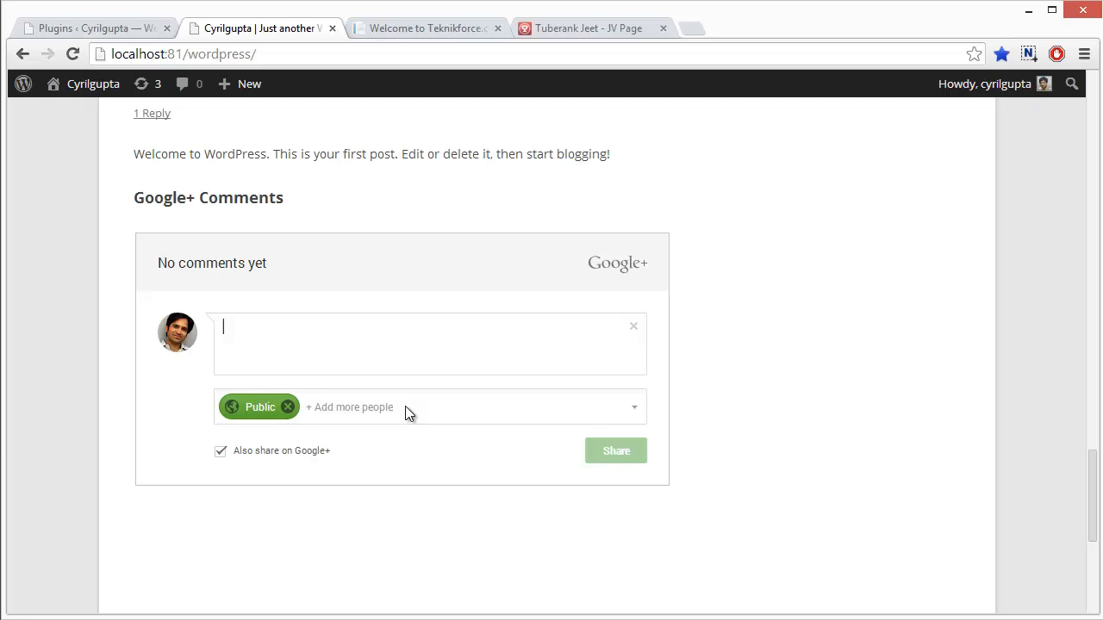
{"action": "mouse_move", "coordinate": [341, 308]}
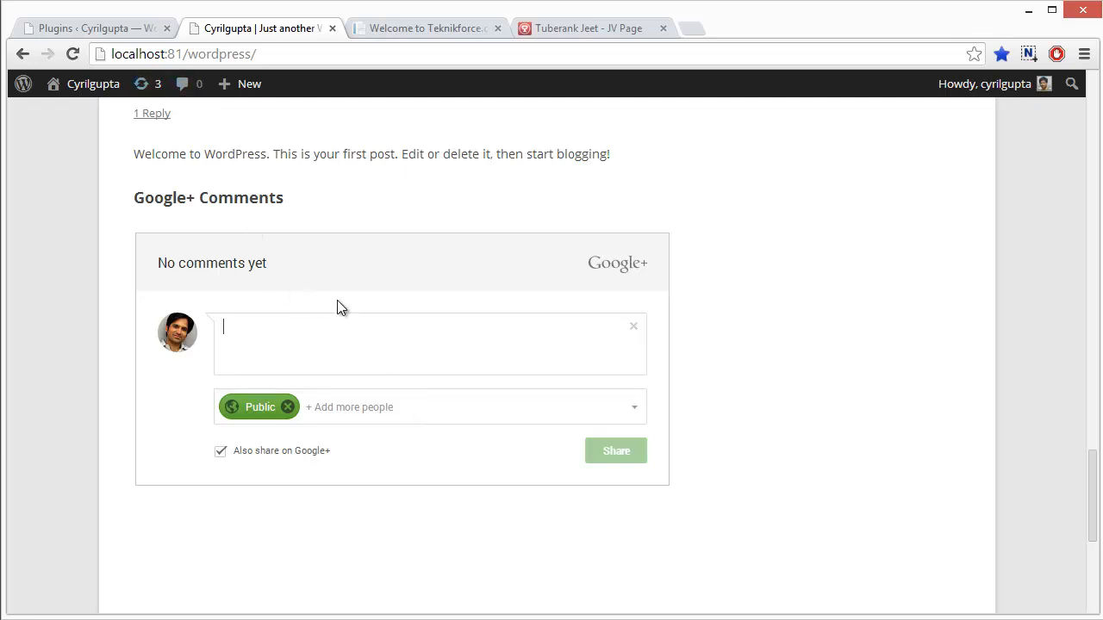
{"action": "scroll", "scroll_direction": "up", "scroll_amount": 3}
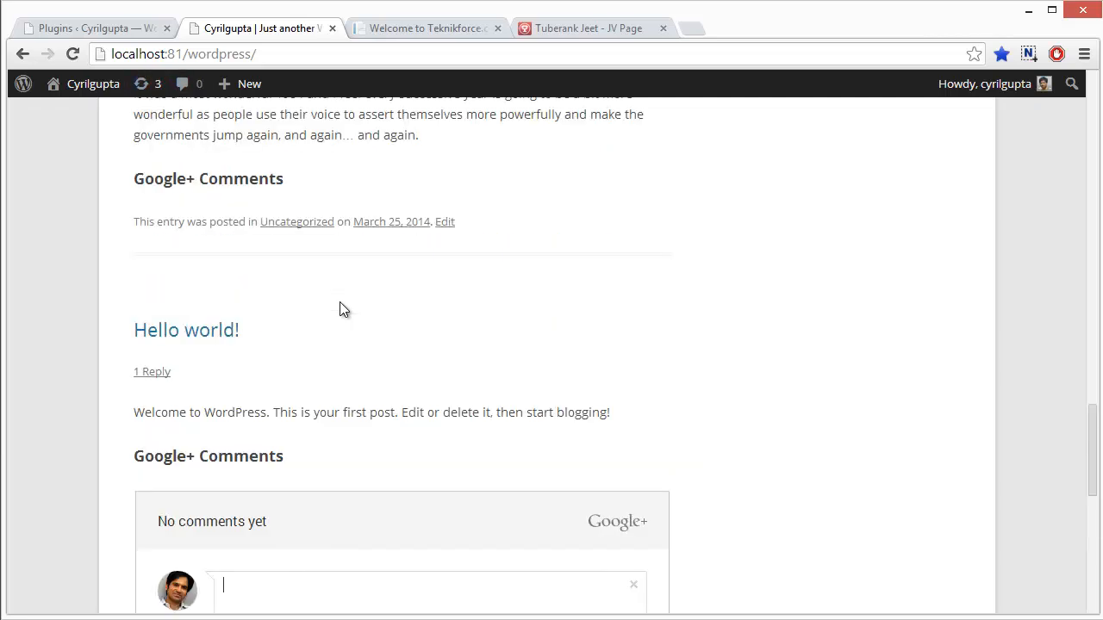
{"action": "scroll", "scroll_direction": "down", "scroll_amount": 3}
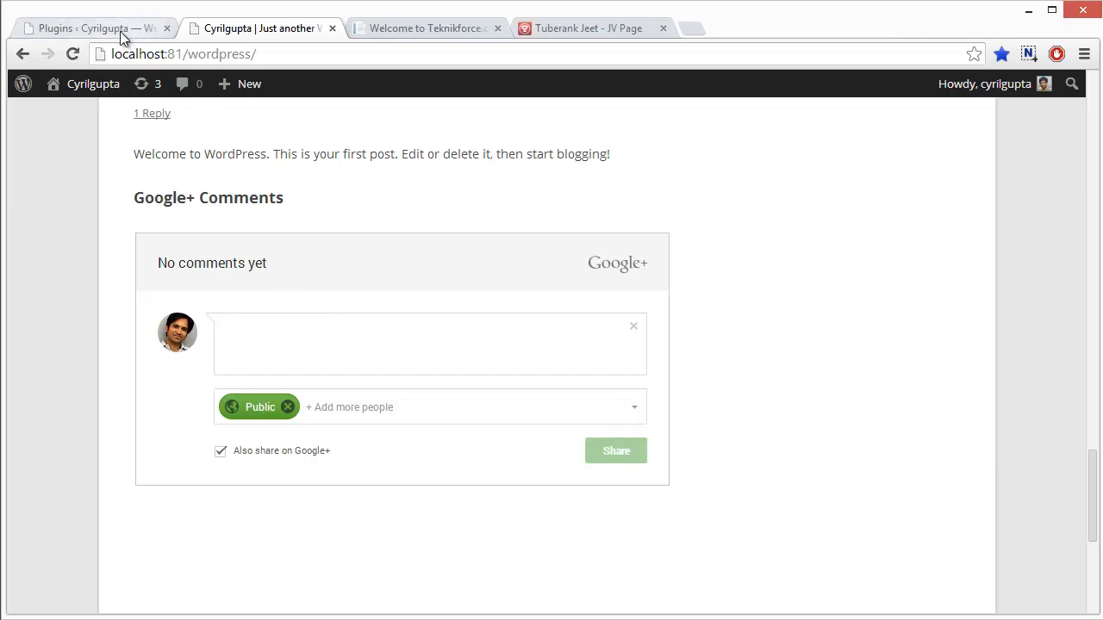
- Reach the WP Comments+ Jeet options page from the admin Settings menu
{"action": "left_click", "coordinate": [93, 27]}
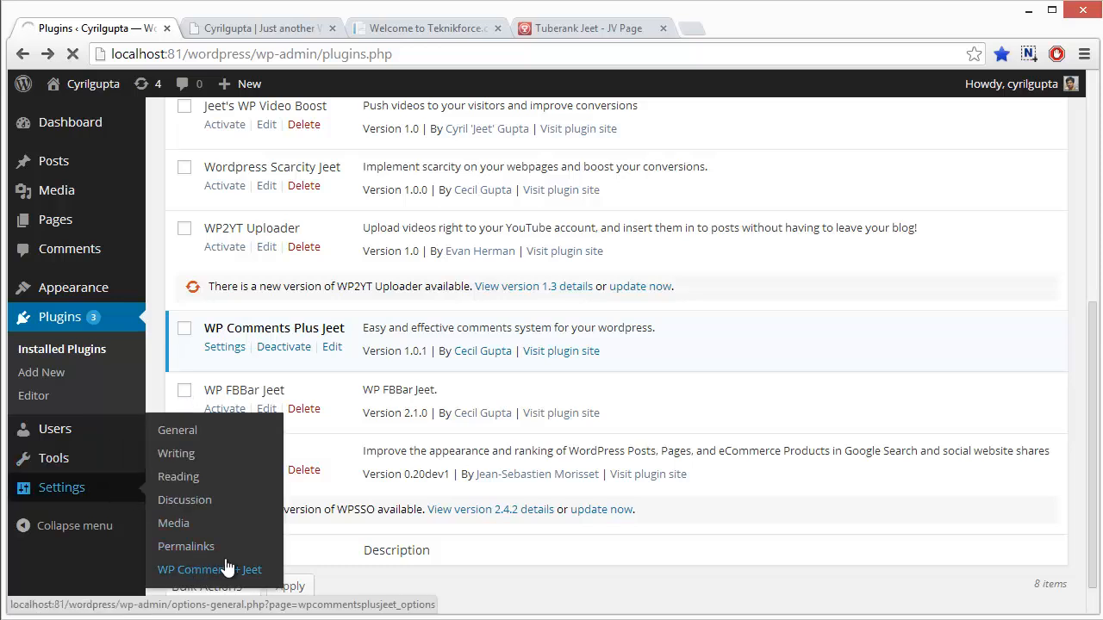
{"action": "left_click", "coordinate": [209, 569]}
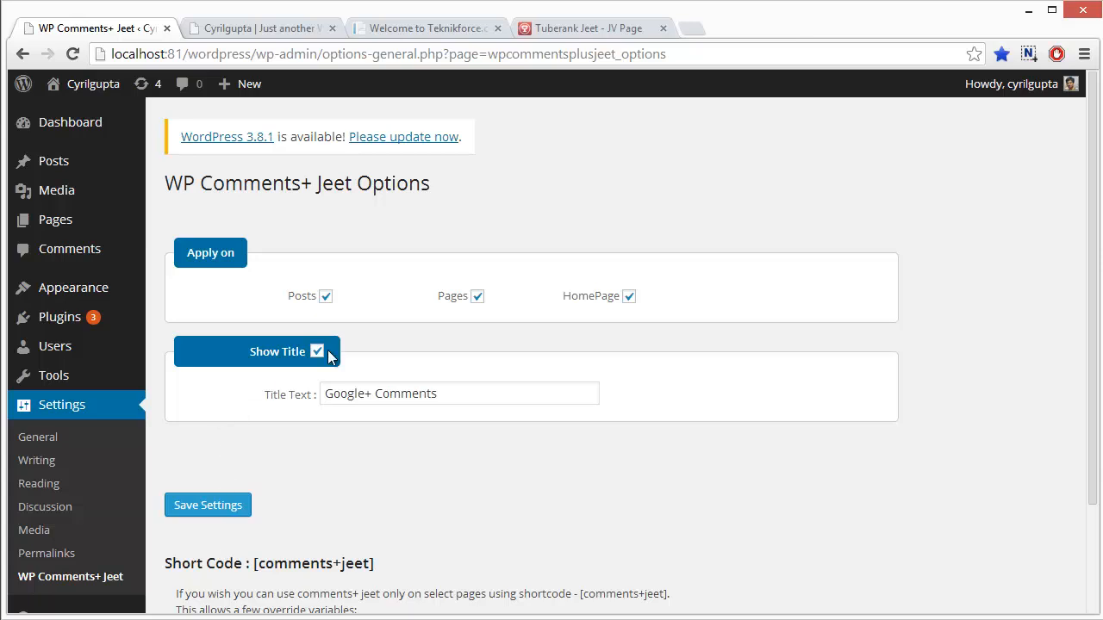
{"action": "mouse_move", "coordinate": [331, 310]}
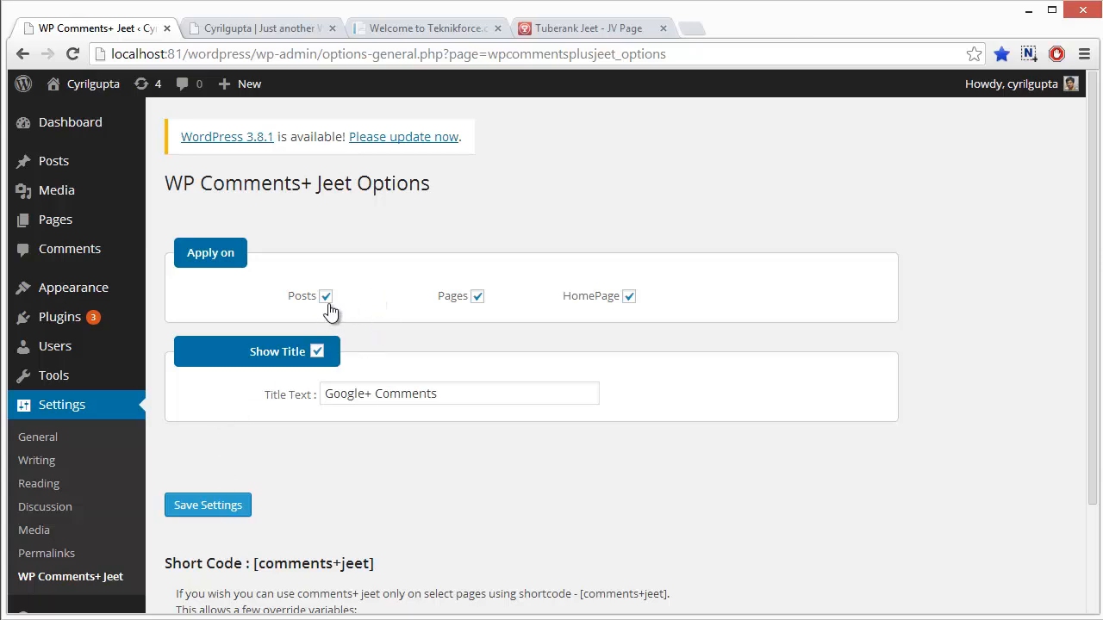
{"action": "mouse_move", "coordinate": [586, 308]}
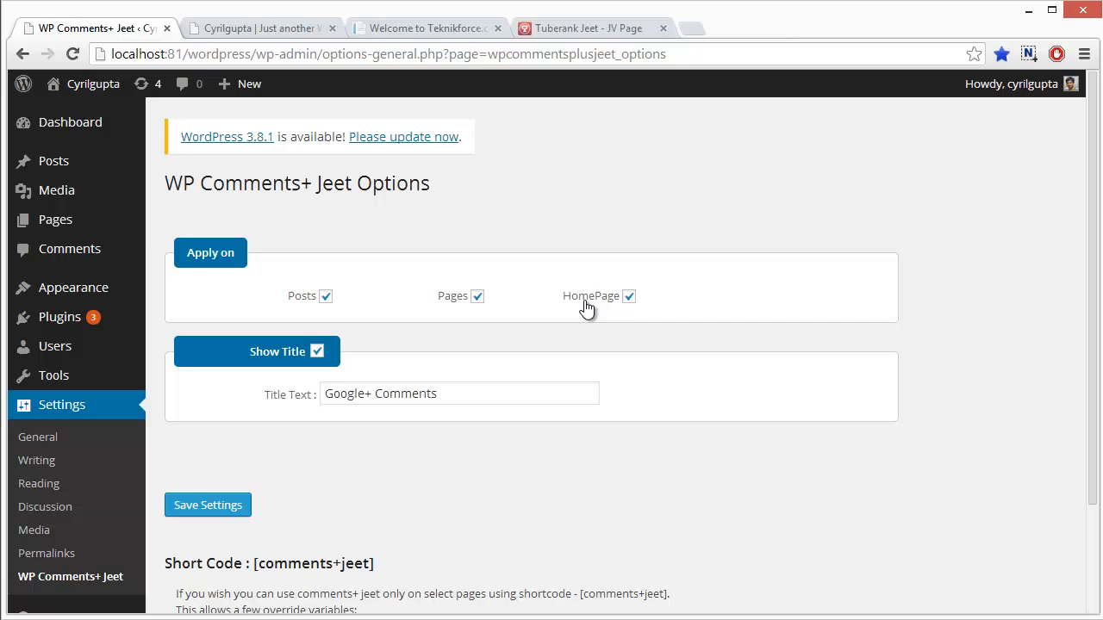
{"action": "mouse_move", "coordinate": [636, 304]}
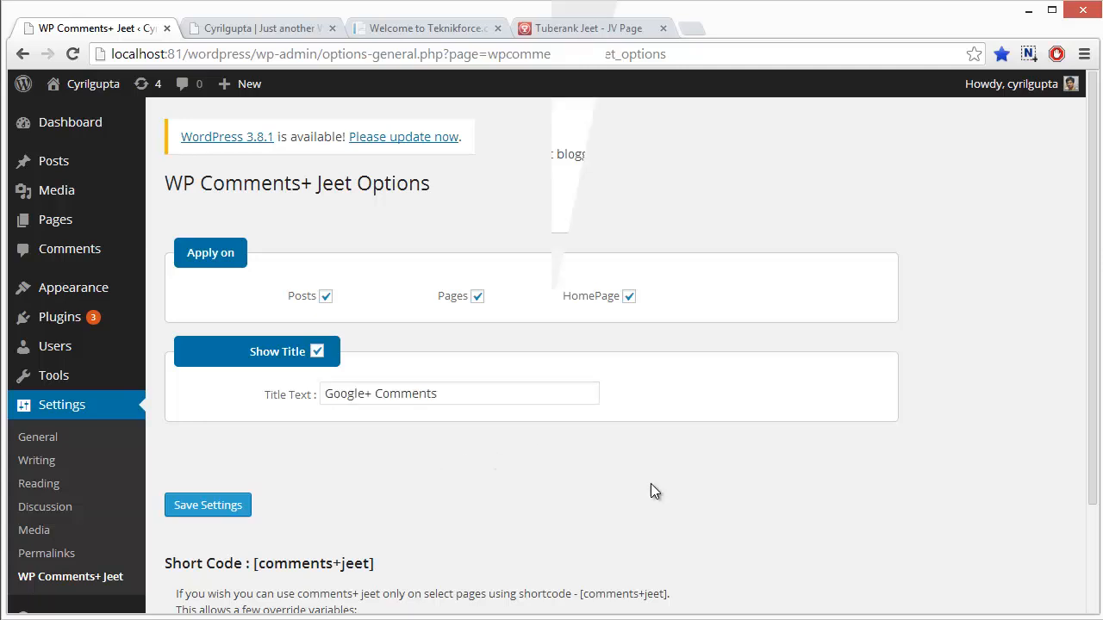
- Show the blog front page with the Google+ Comments widget under the first post
{"action": "left_click", "coordinate": [259, 28]}
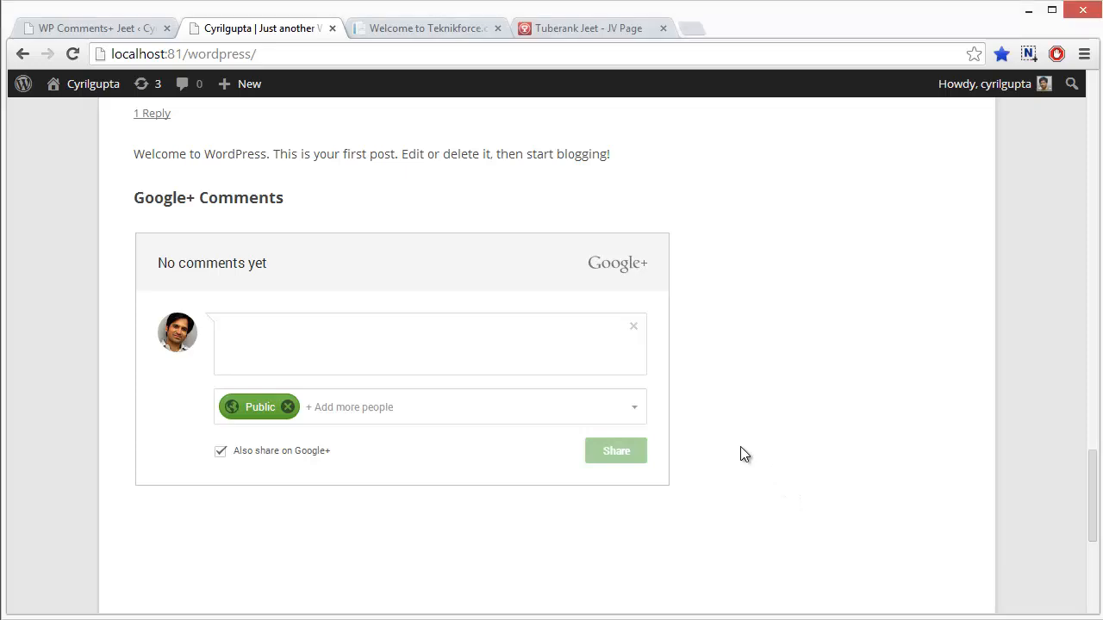
{"action": "mouse_move", "coordinate": [507, 388]}
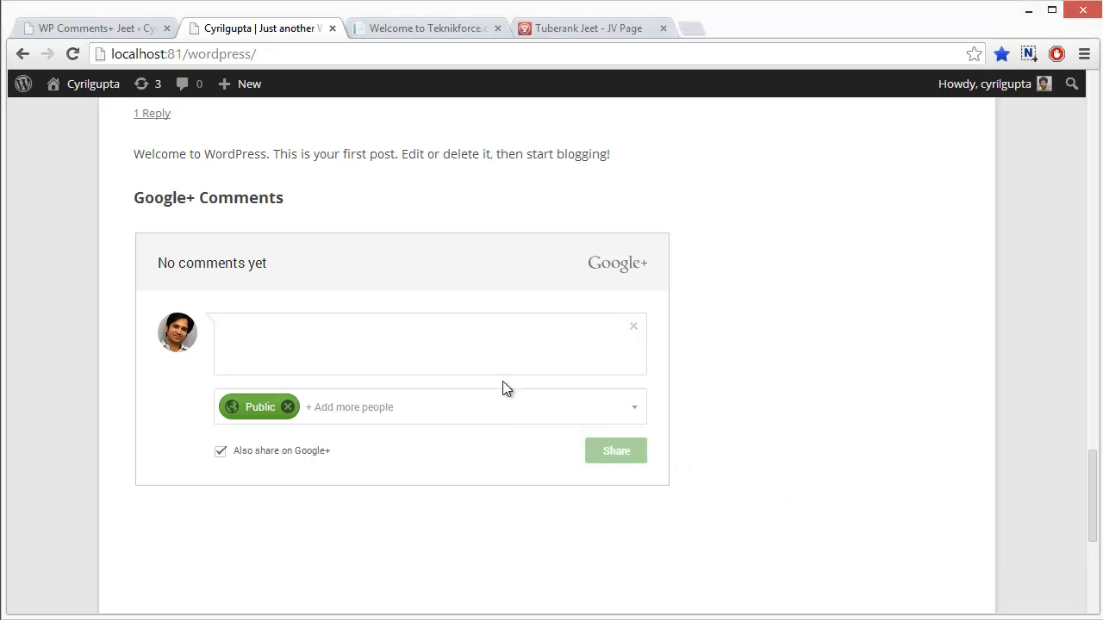
{"action": "mouse_move", "coordinate": [503, 353]}
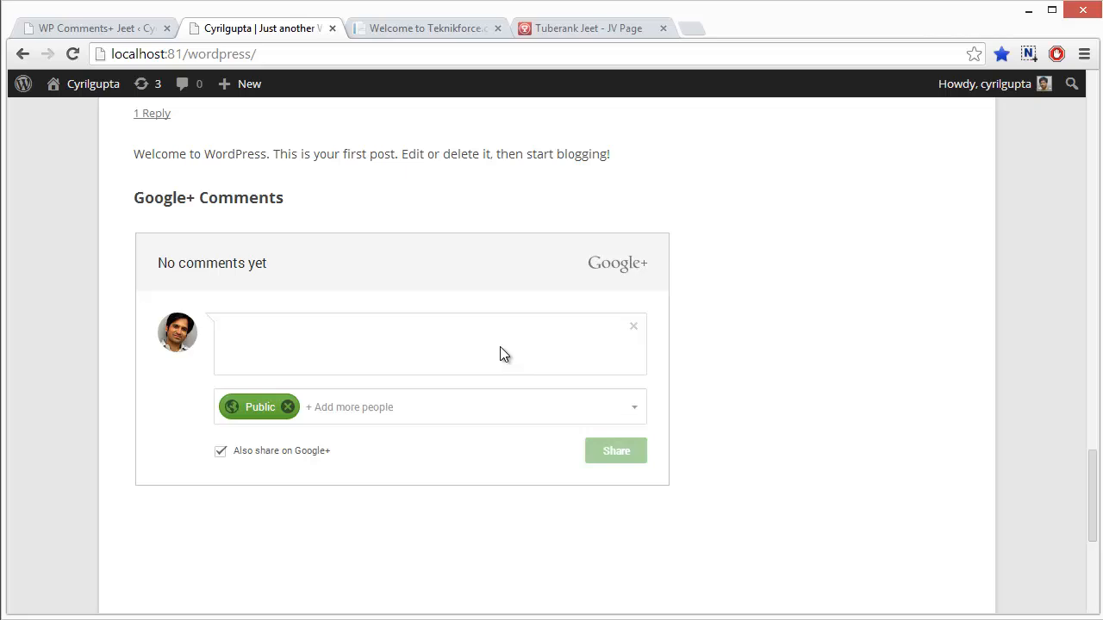
{"action": "mouse_move", "coordinate": [397, 362]}
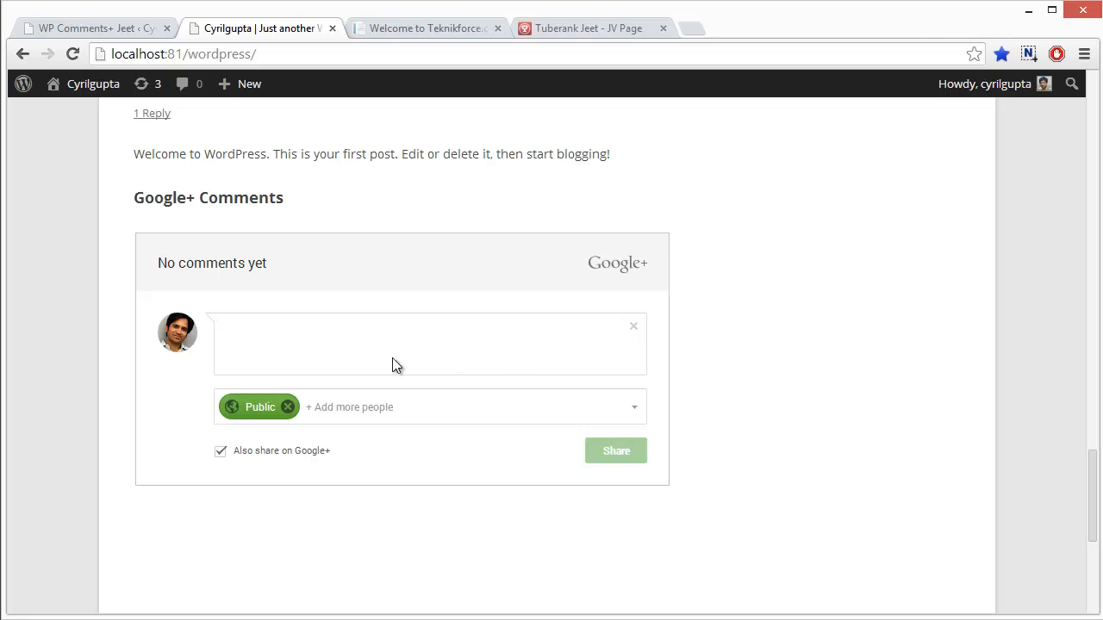
{"action": "mouse_move", "coordinate": [334, 368]}
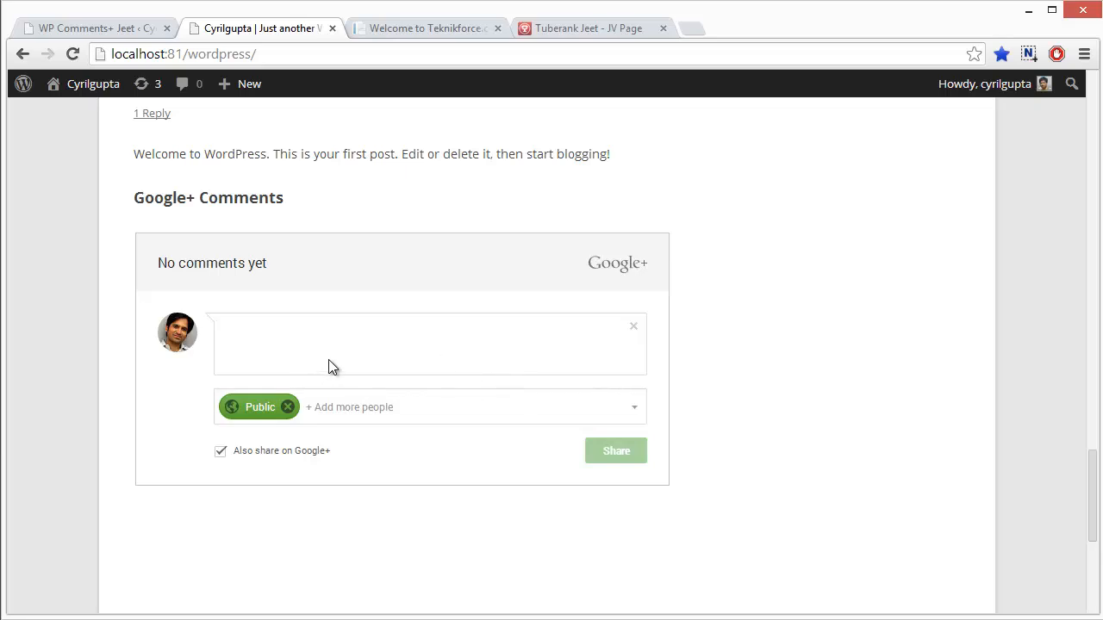
{"action": "mouse_move", "coordinate": [302, 355]}
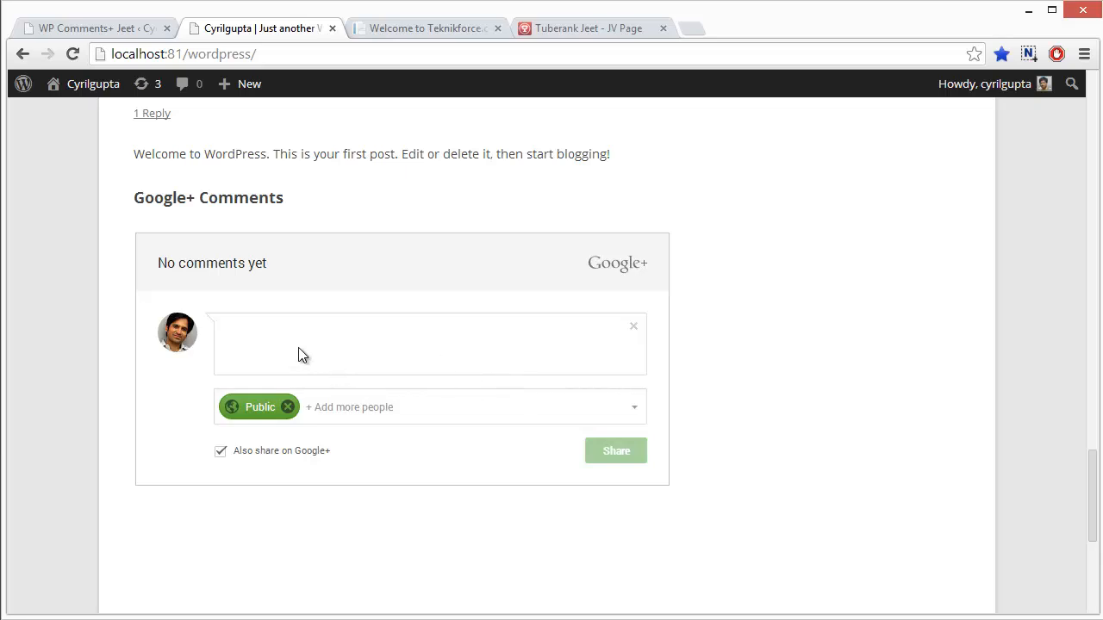
{"action": "mouse_move", "coordinate": [180, 334]}
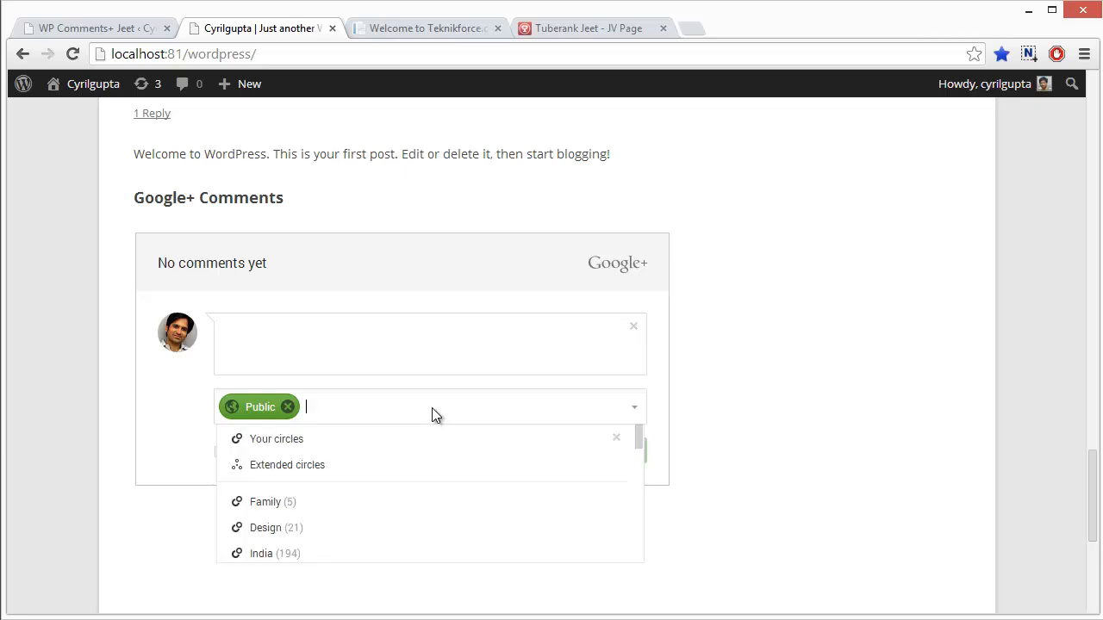
{"action": "mouse_move", "coordinate": [431, 414]}
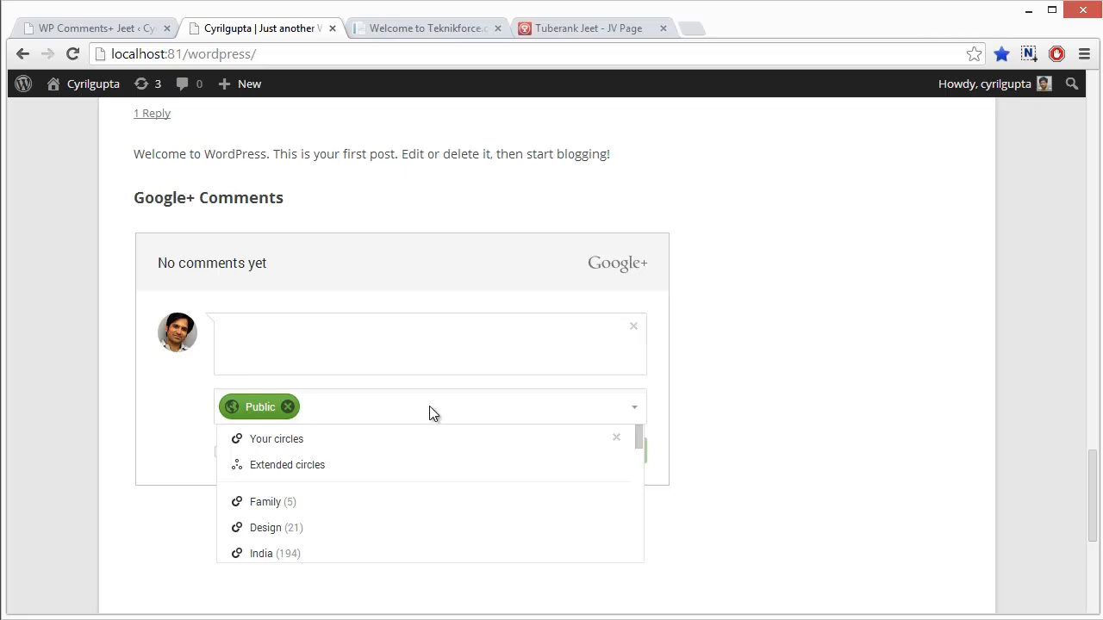
{"action": "mouse_move", "coordinate": [472, 407]}
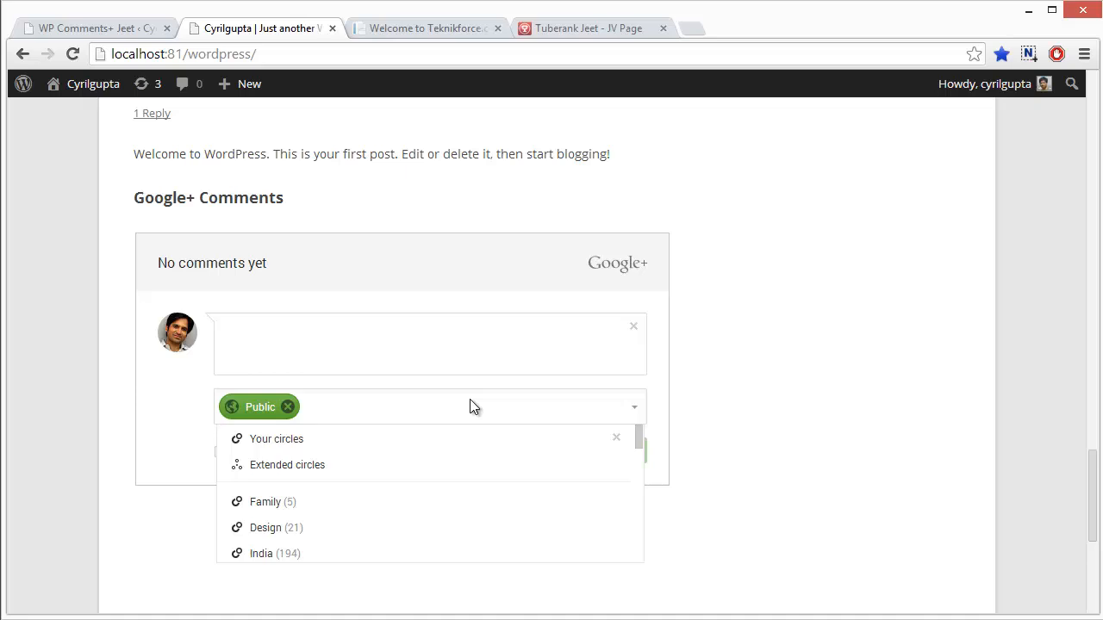
- Close the sharing audience choices, leaving the comment box set to Public
{"action": "left_click", "coordinate": [769, 416]}
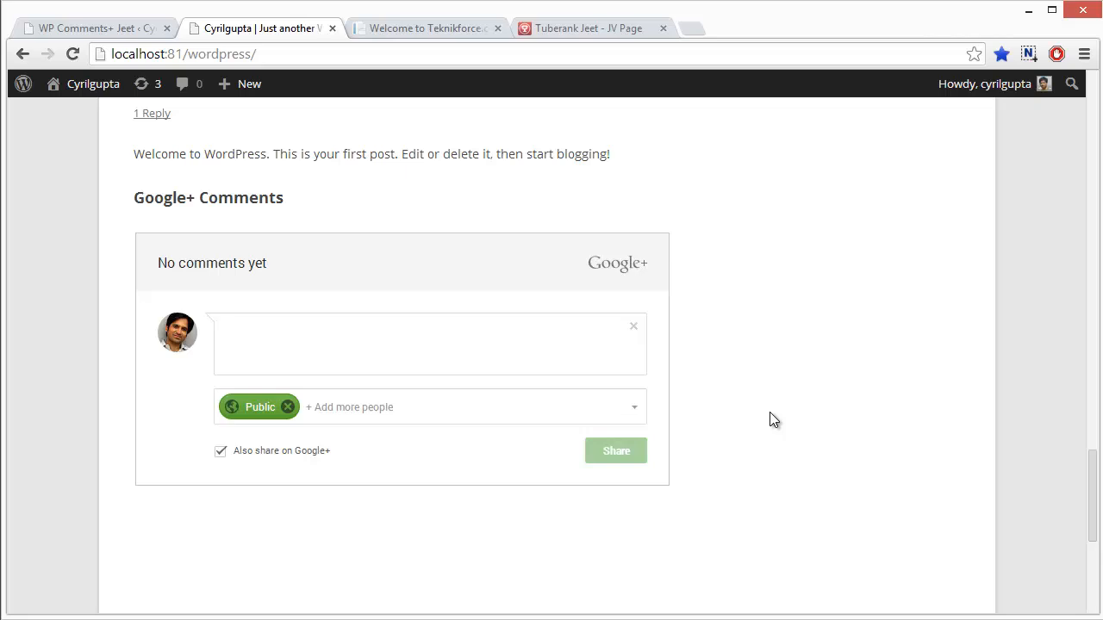
{"action": "mouse_move", "coordinate": [692, 422]}
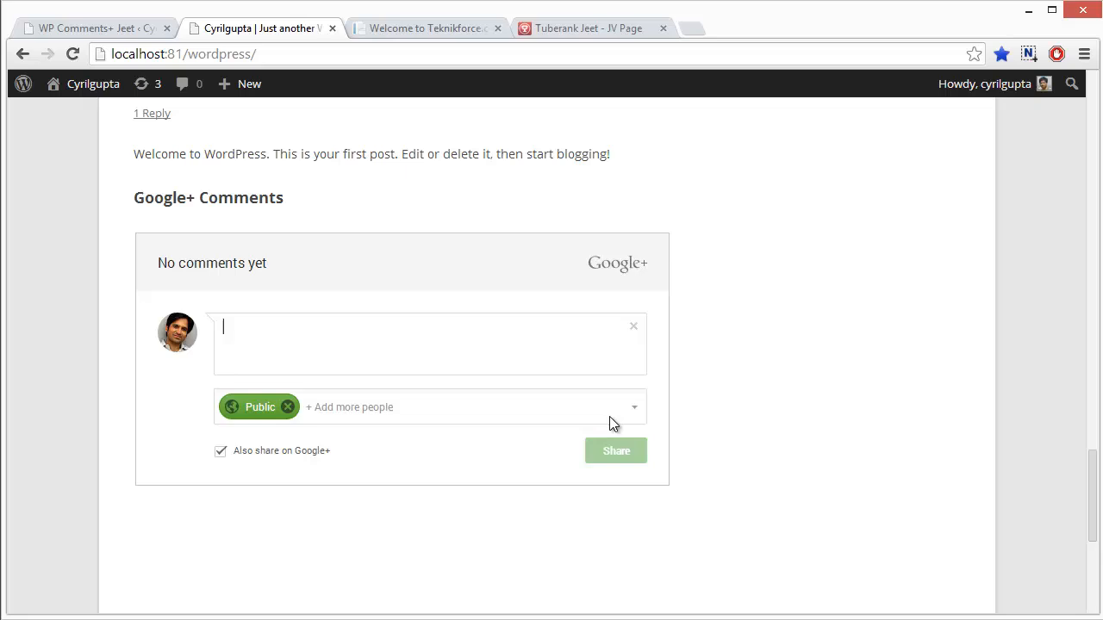
{"action": "mouse_move", "coordinate": [548, 372]}
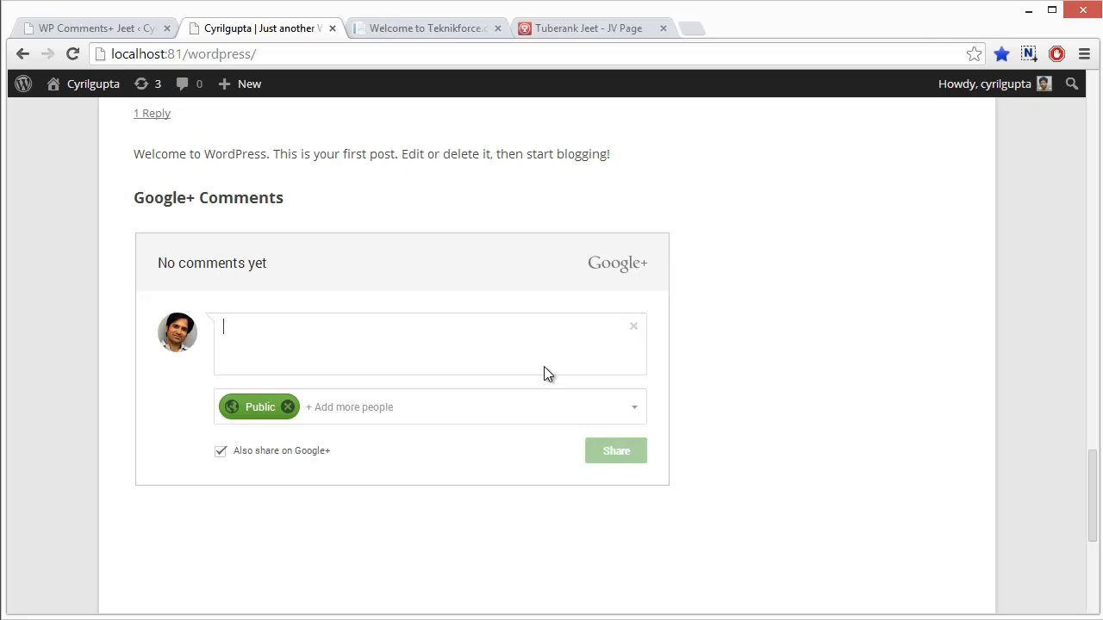
{"action": "mouse_move", "coordinate": [773, 407]}
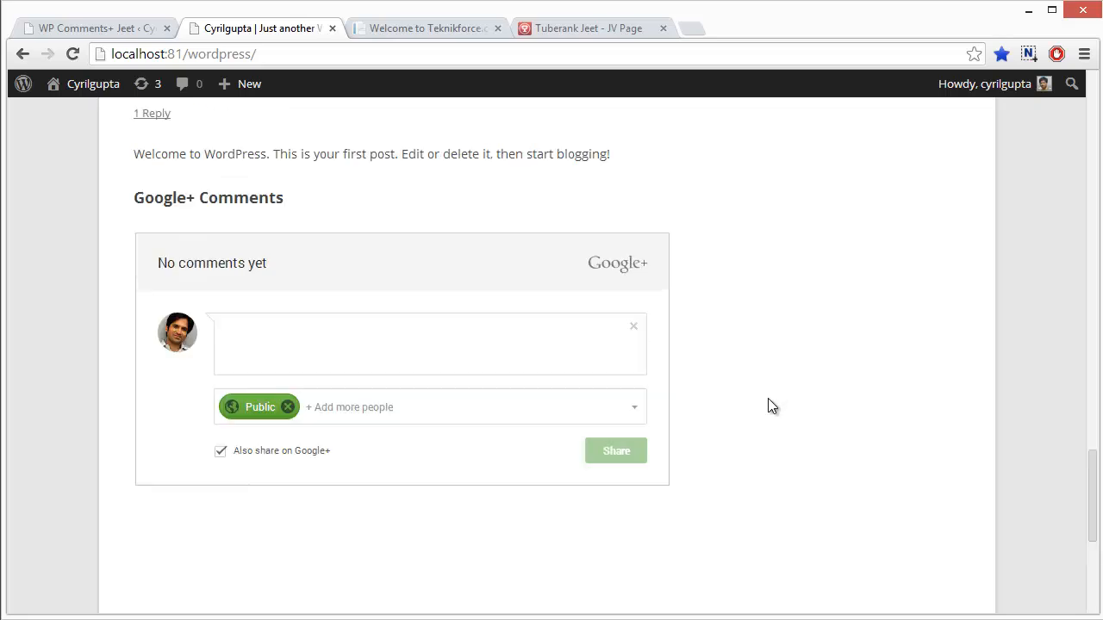